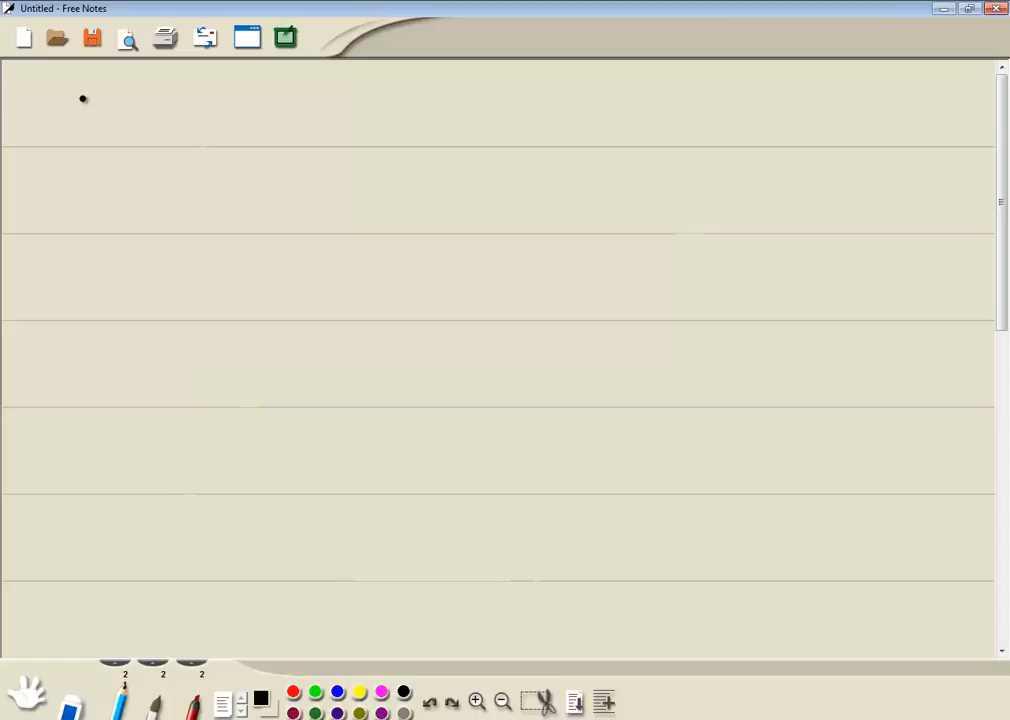
Handwrite μ = 2.54 and σ = .05 on the first lines of the page
left_click_drag(85, 115, 125, 95)
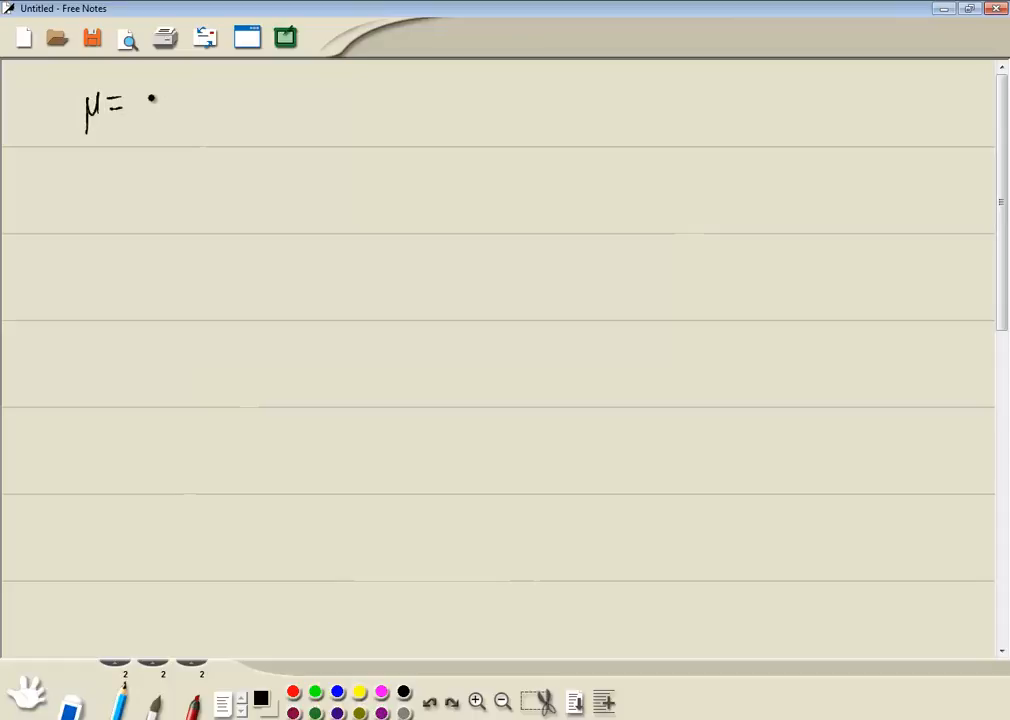
left_click_drag(135, 110, 180, 100)
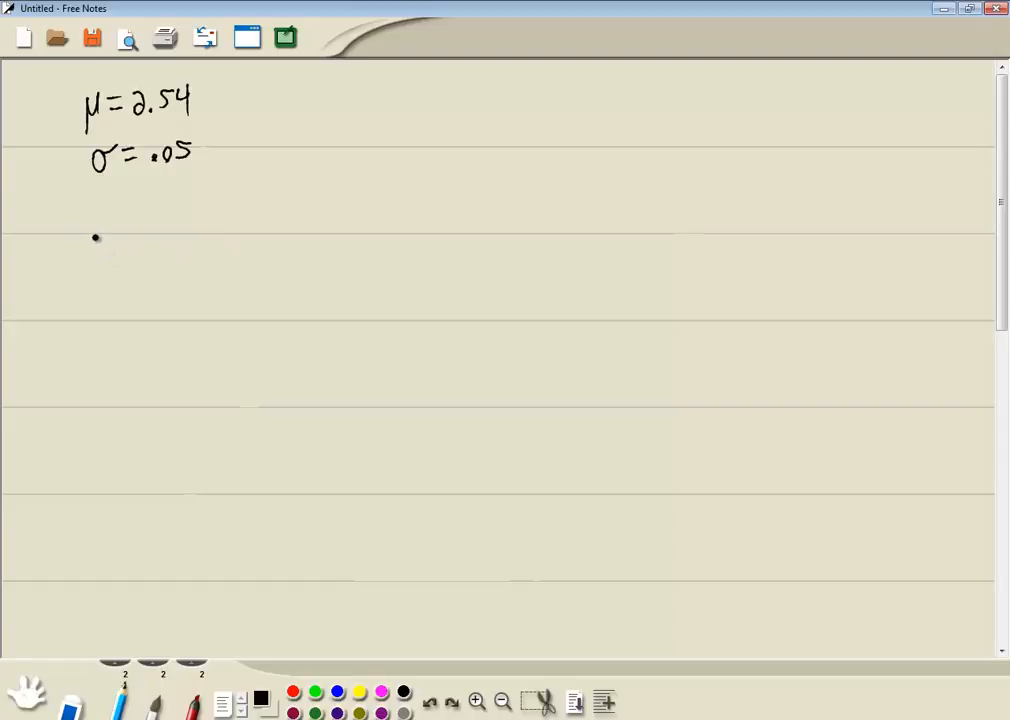
Handwrite the range 'μ−2σ to μ' below the given values
left_click_drag(90, 250, 160, 245)
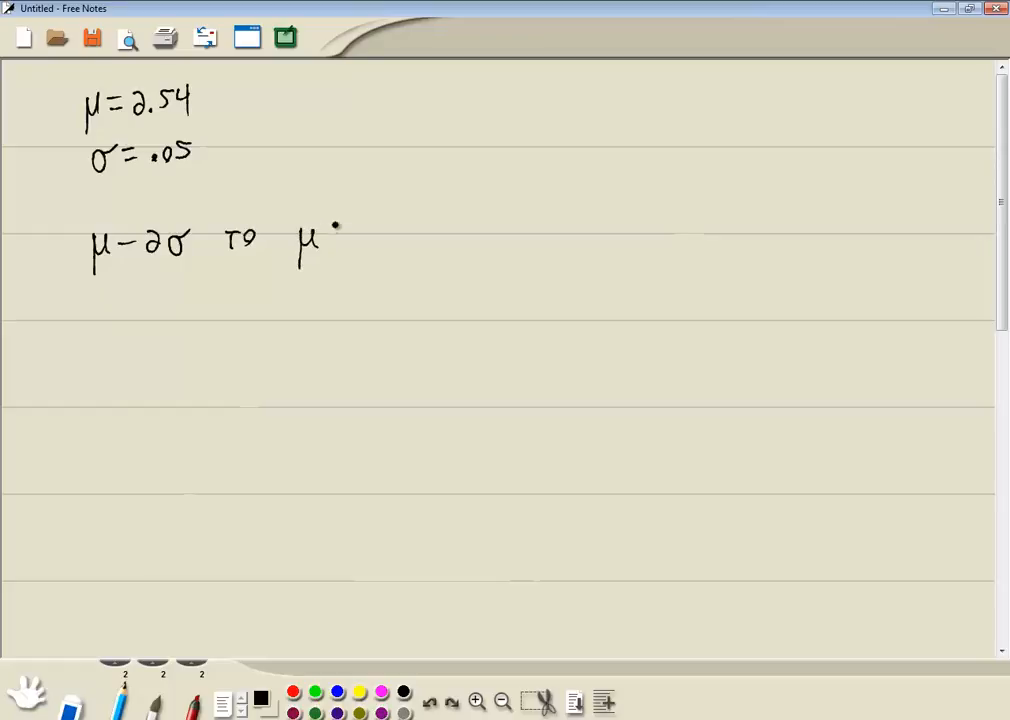
left_click_drag(330, 235, 408, 250)
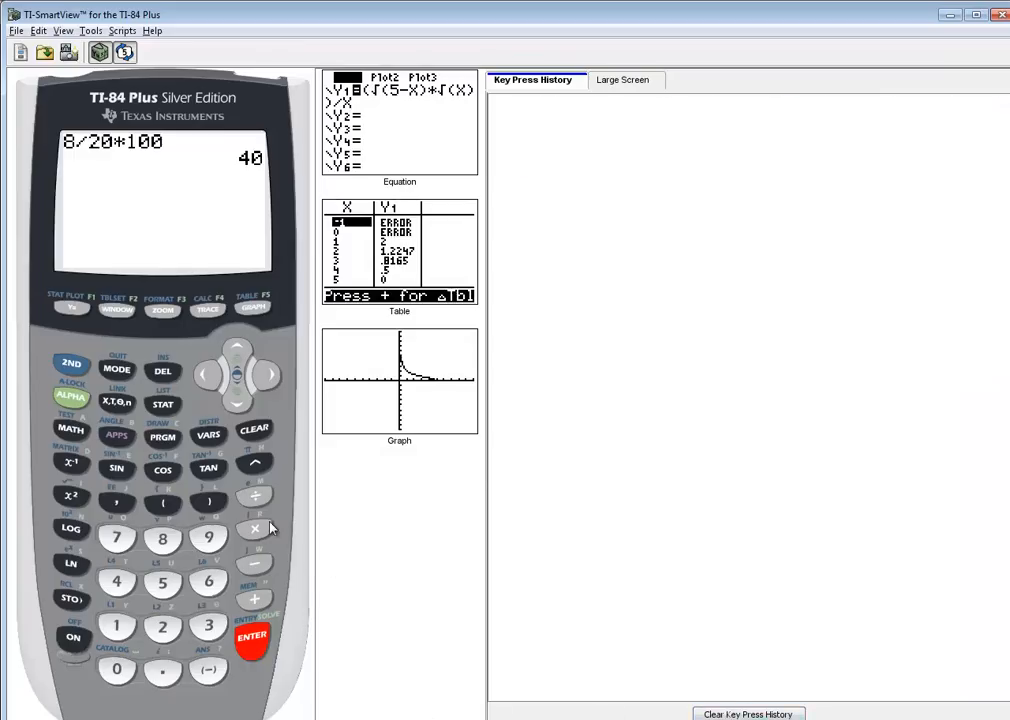
Clear the calculator screen and evaluate 2.54−2*.05 to get 2.44
left_click(162, 626)
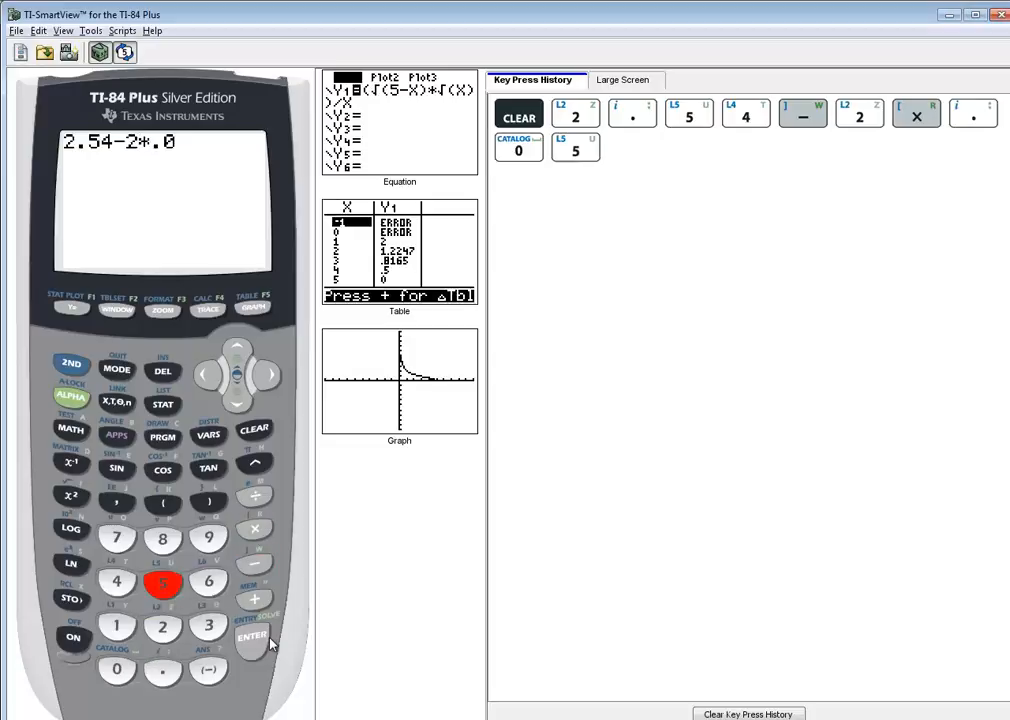
left_click(252, 638)
type("2.5")
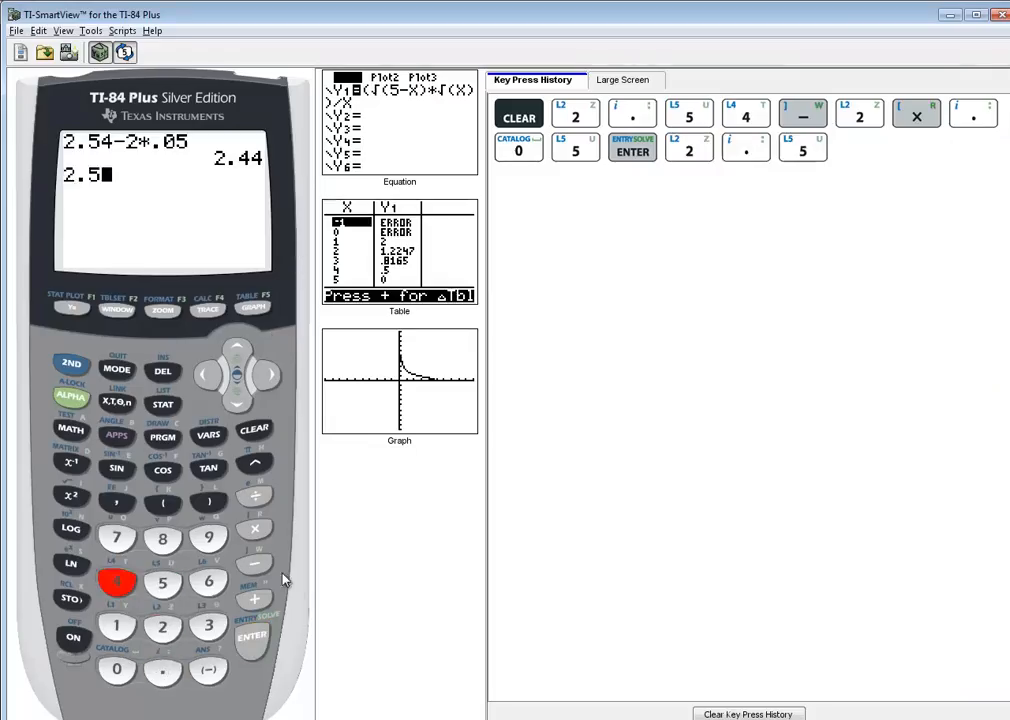
Evaluate 2.54+2*.05 on the emulator to get 2.64
left_click(253, 598)
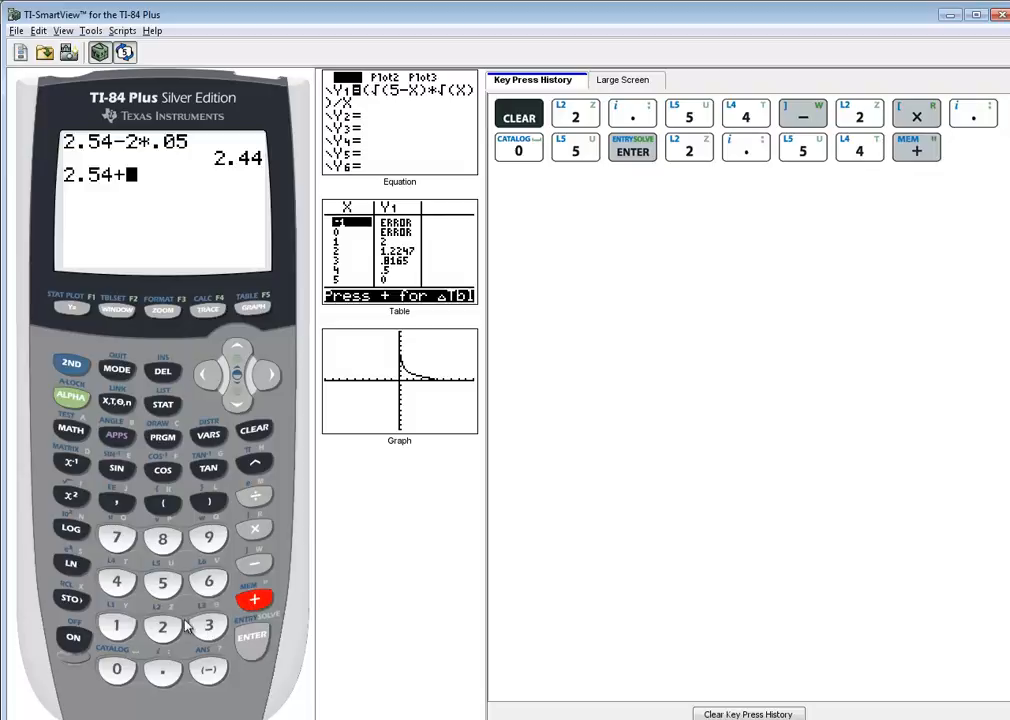
left_click(162, 625)
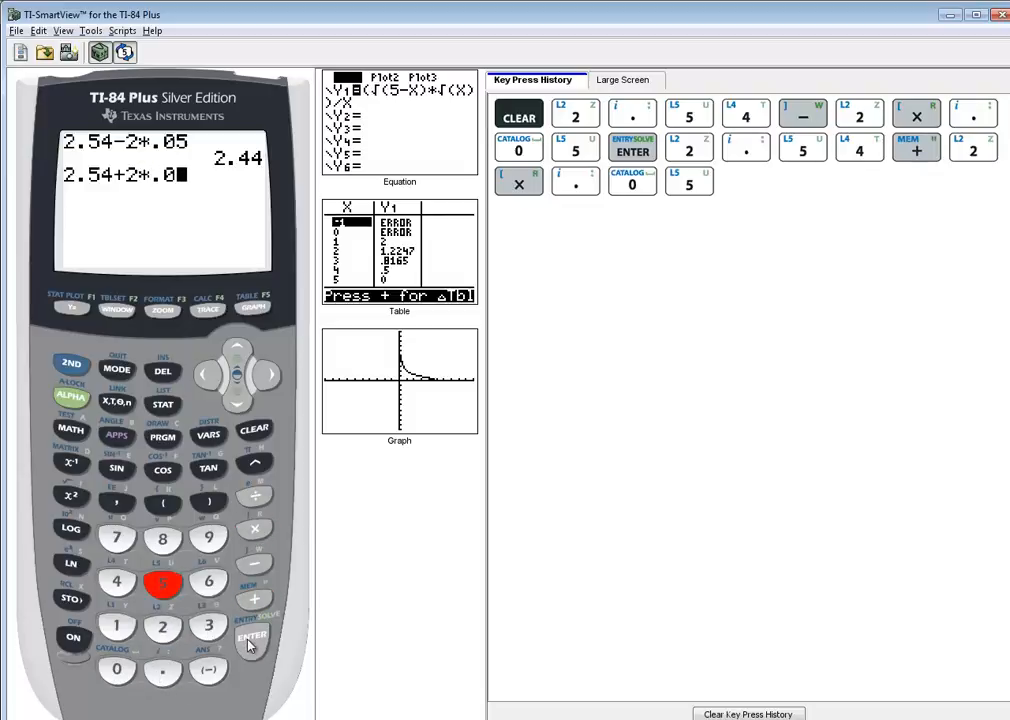
left_click(251, 638)
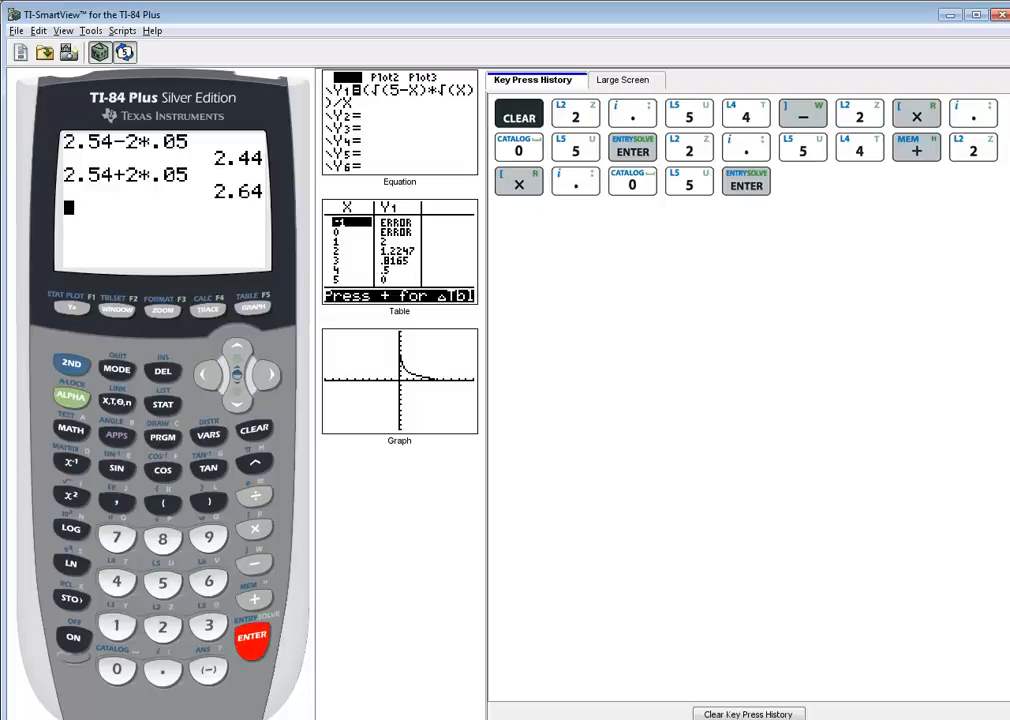